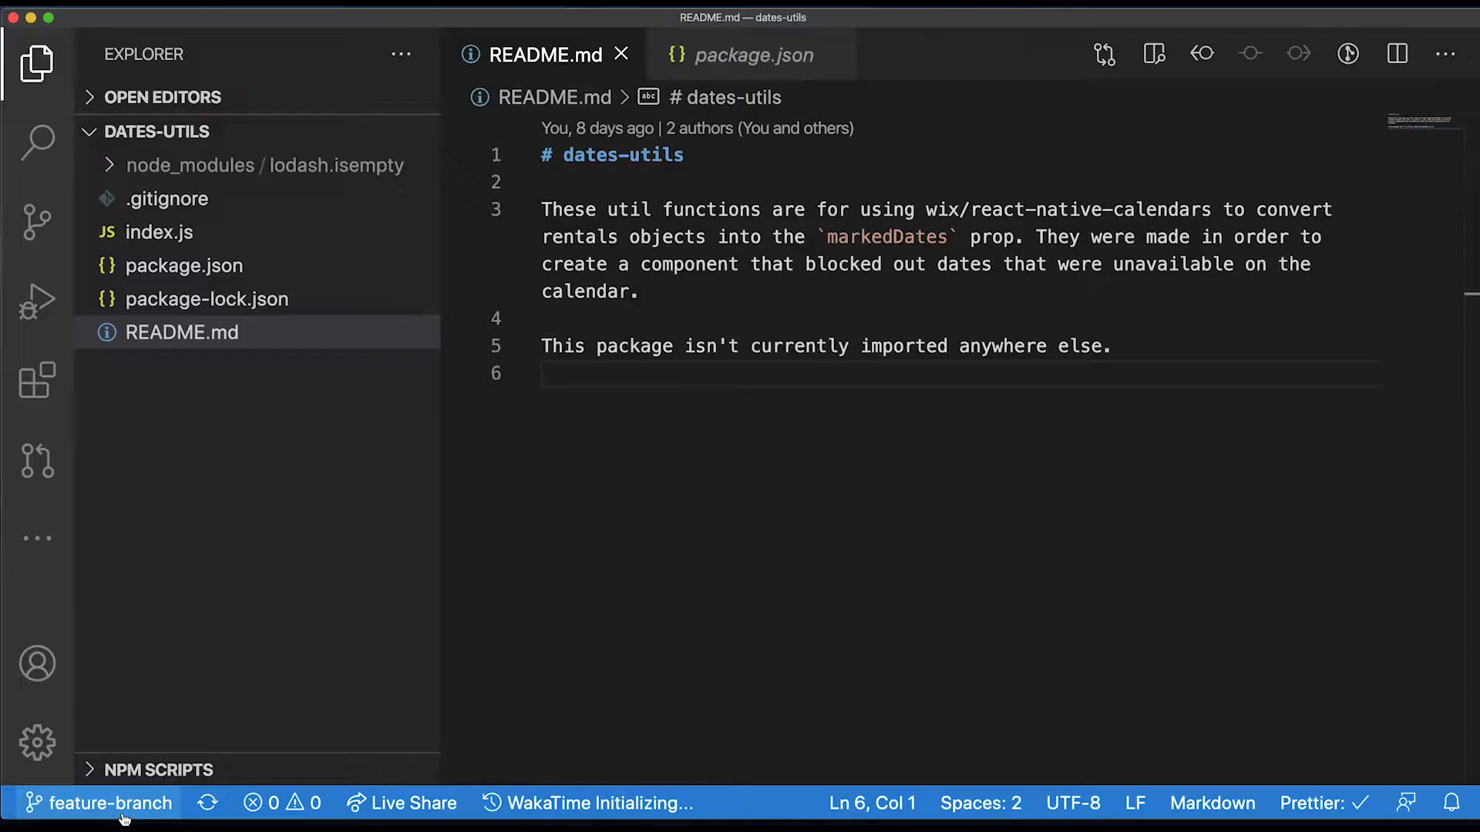
- Check out master from the status-bar branch picker and confirm a push/pull sync with origin/master
click(104, 803)
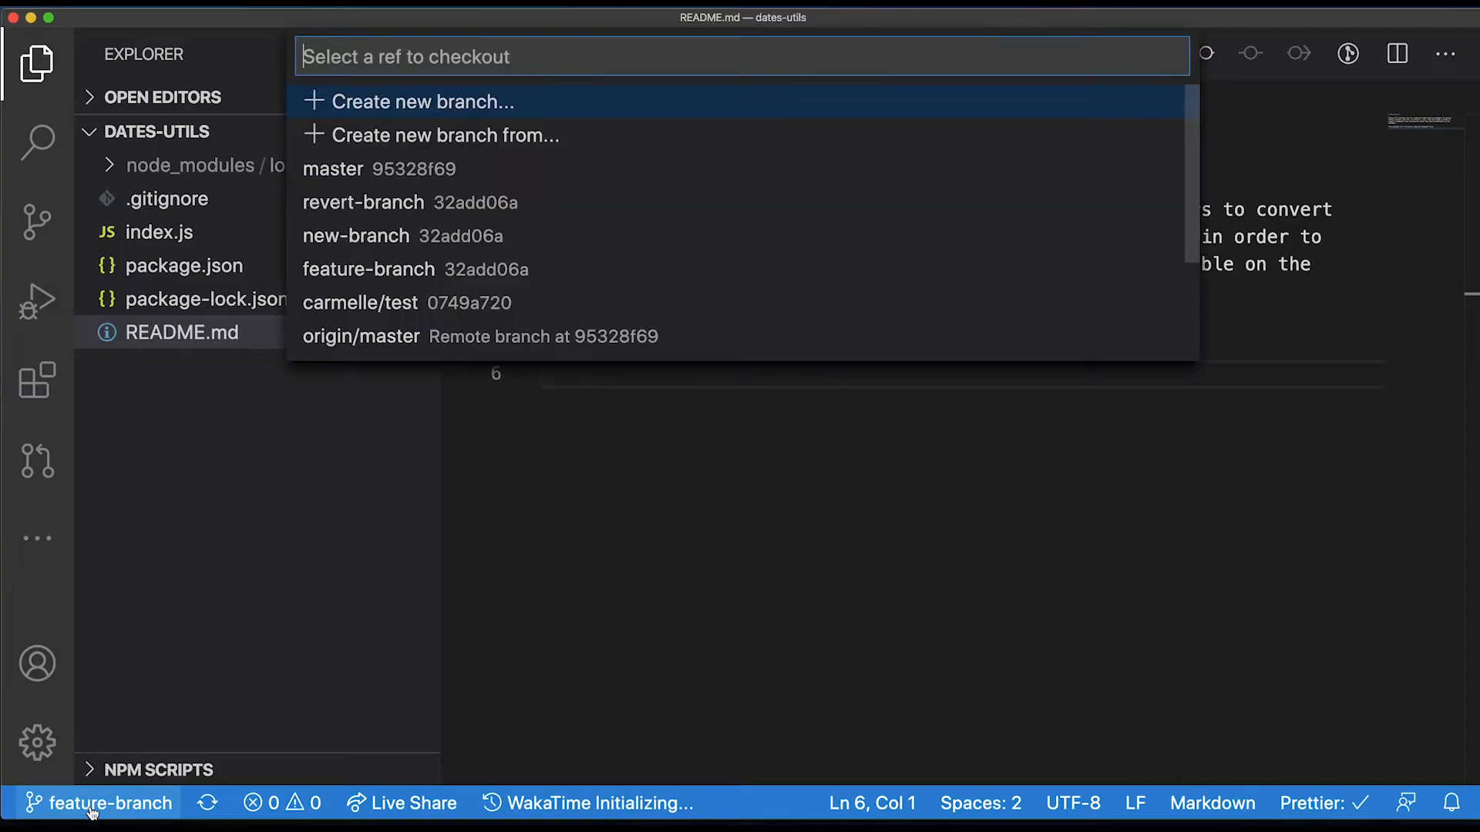
mouse_move(396, 180)
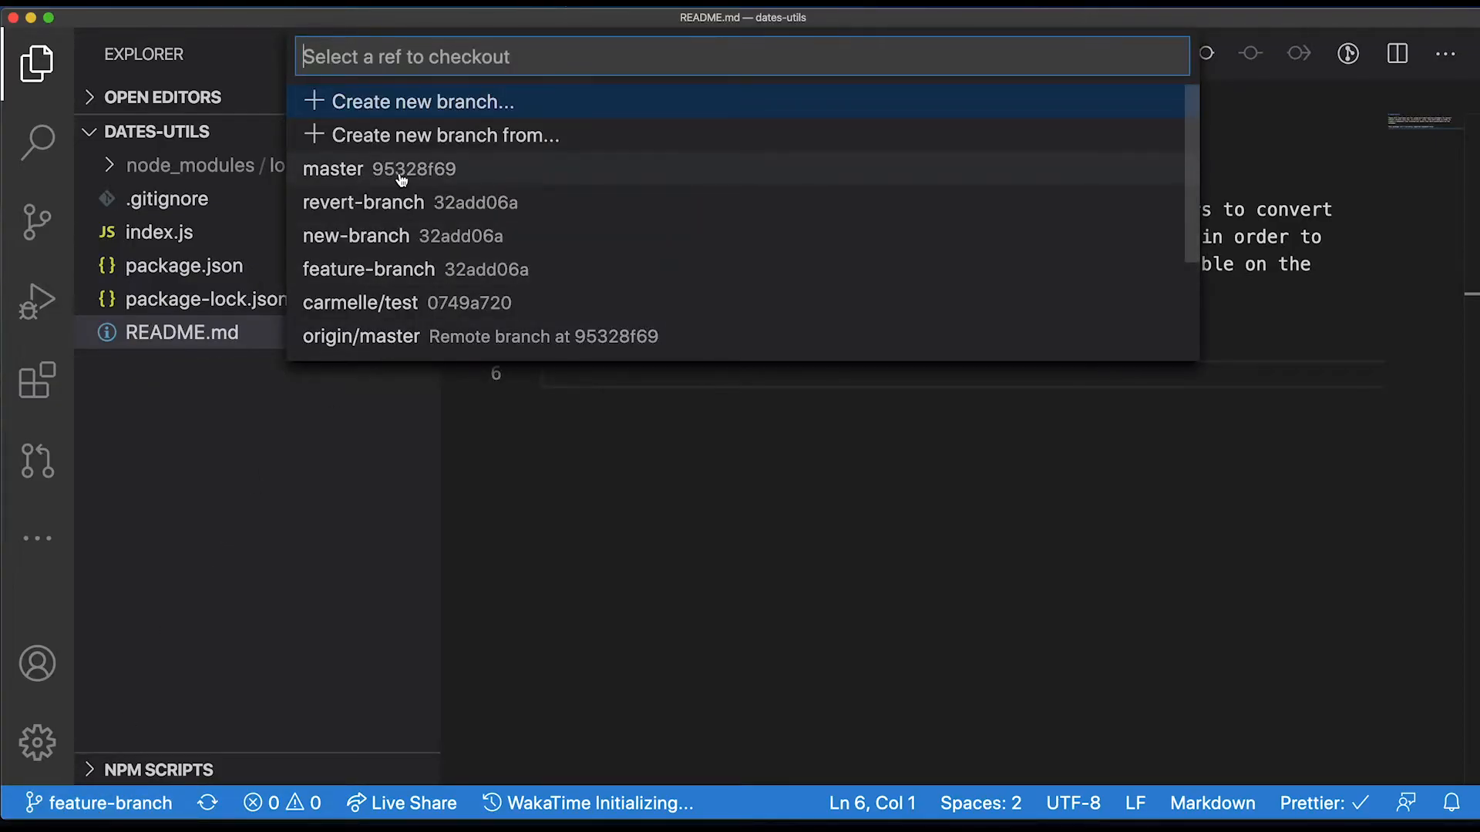
click(333, 168)
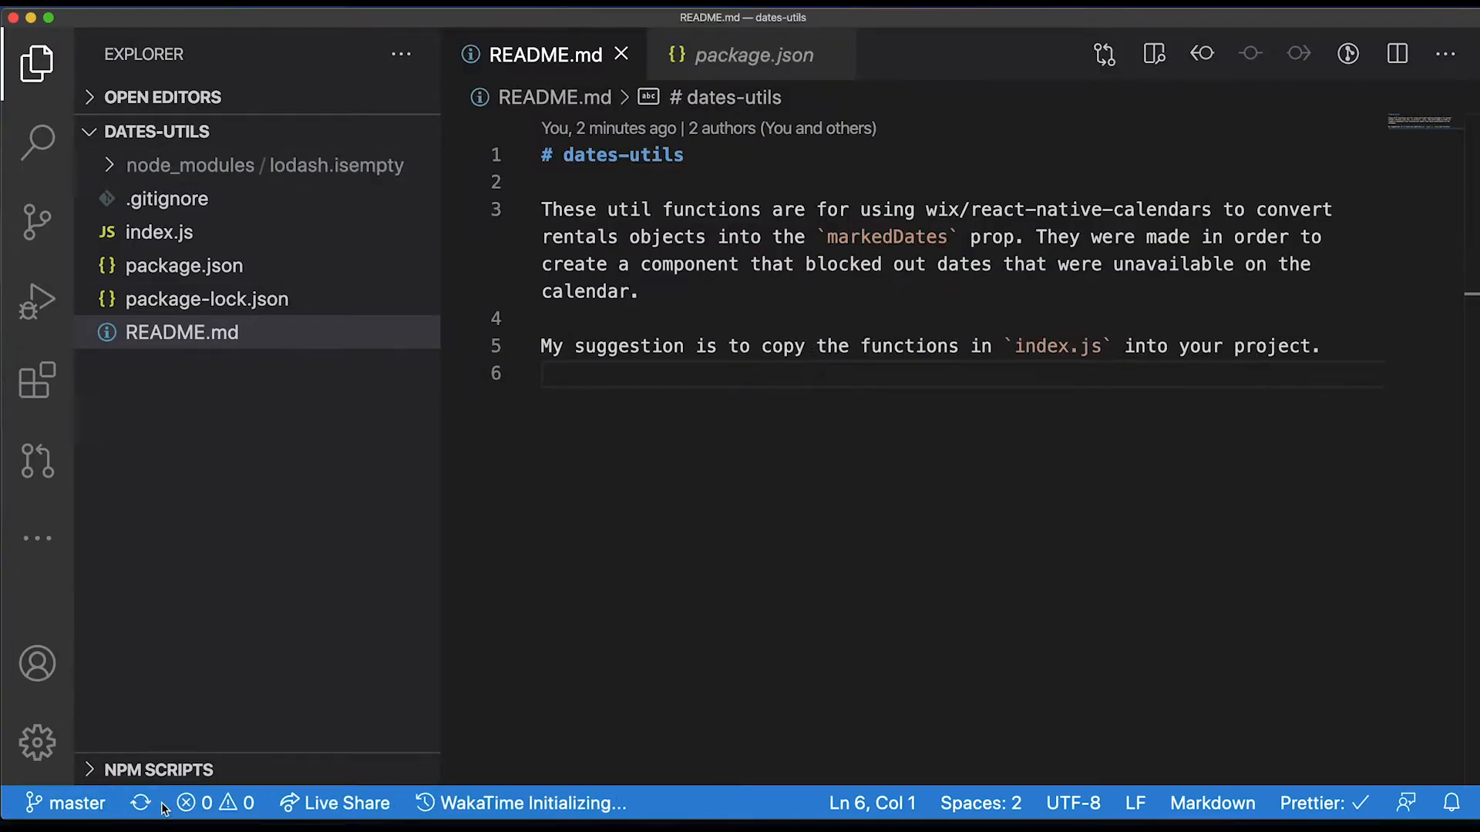
click(140, 803)
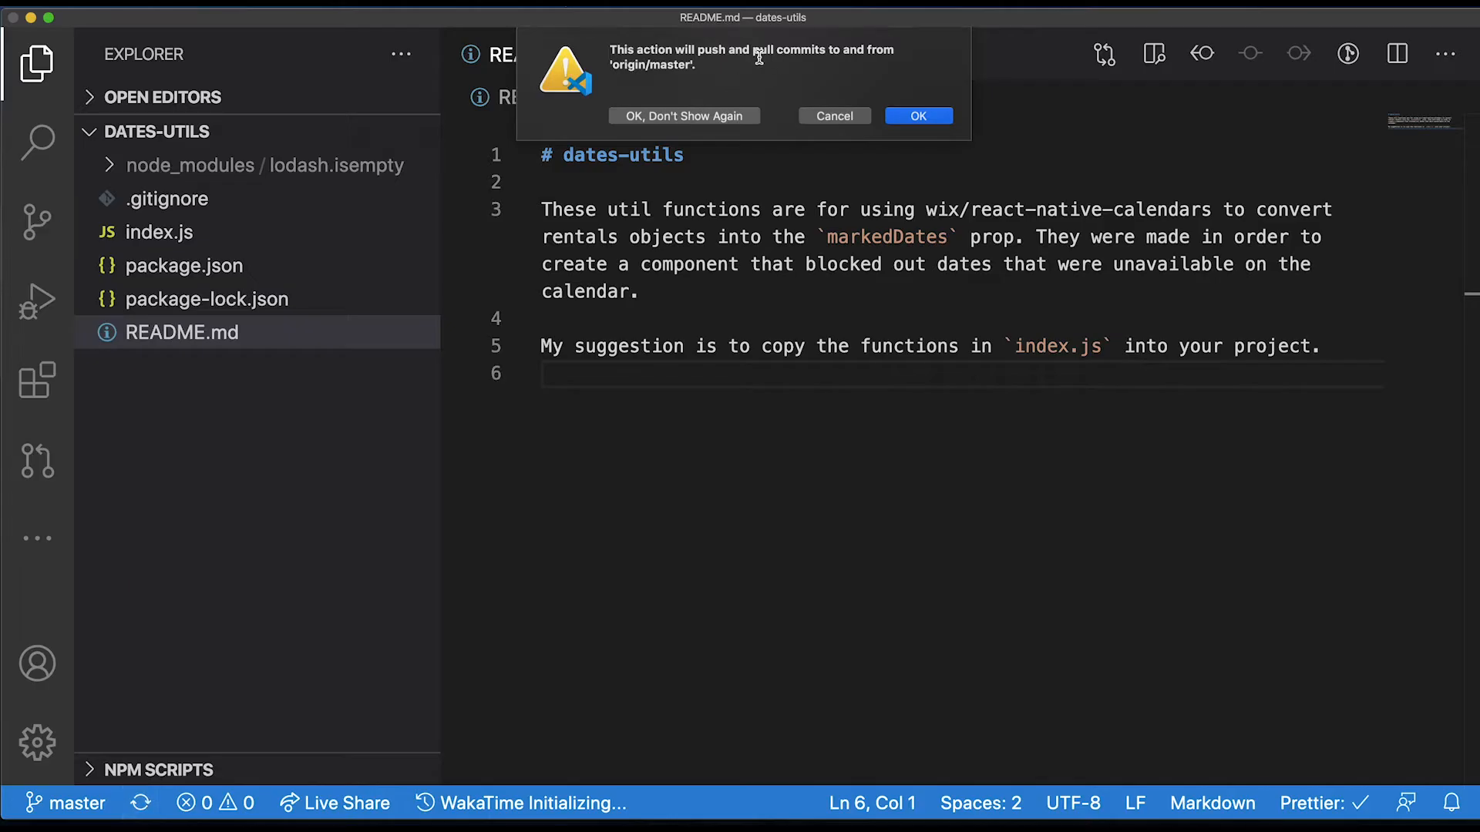
click(917, 115)
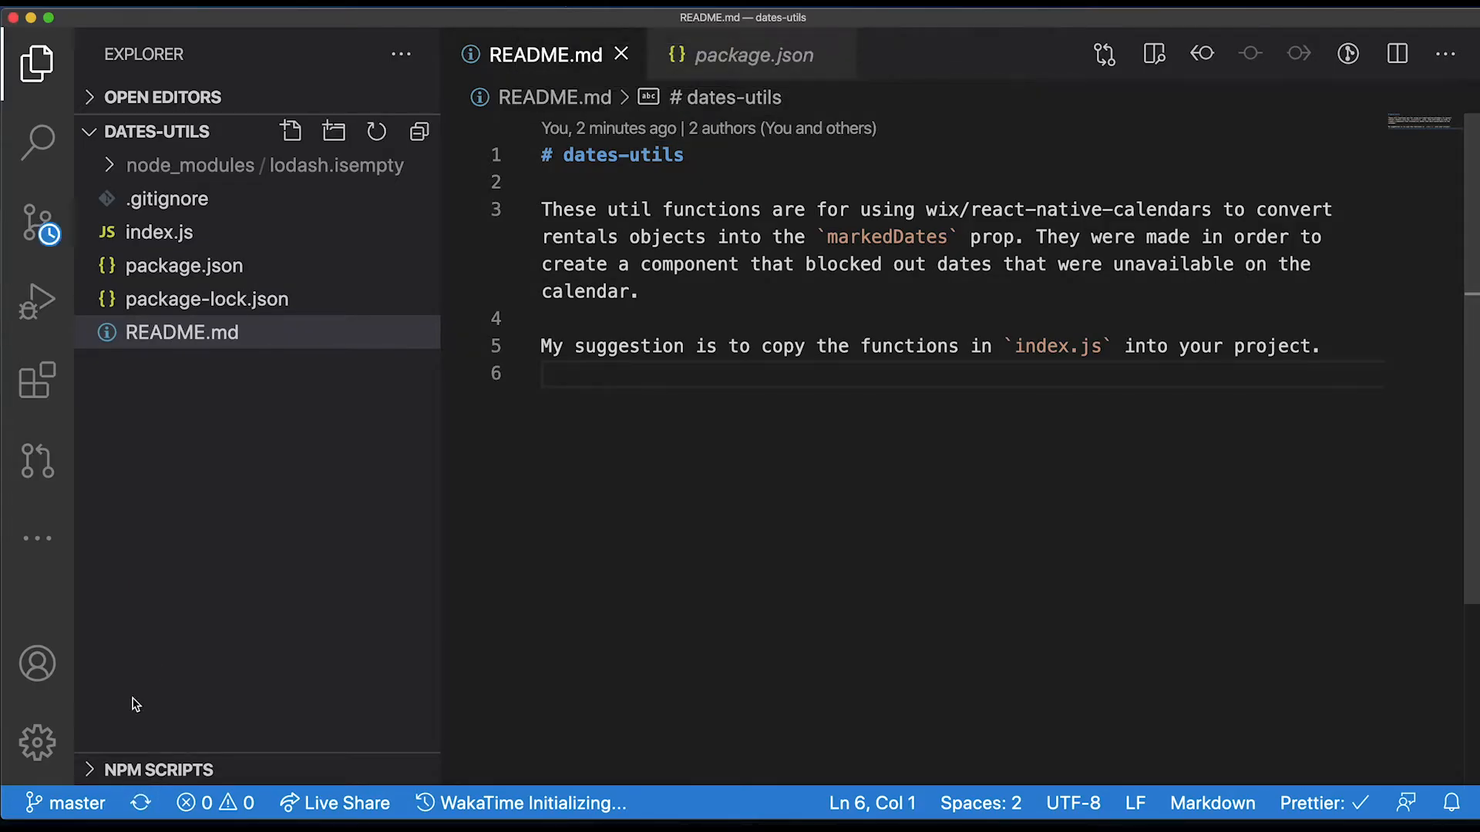
- Check out feature-branch again from the status bar
click(76, 803)
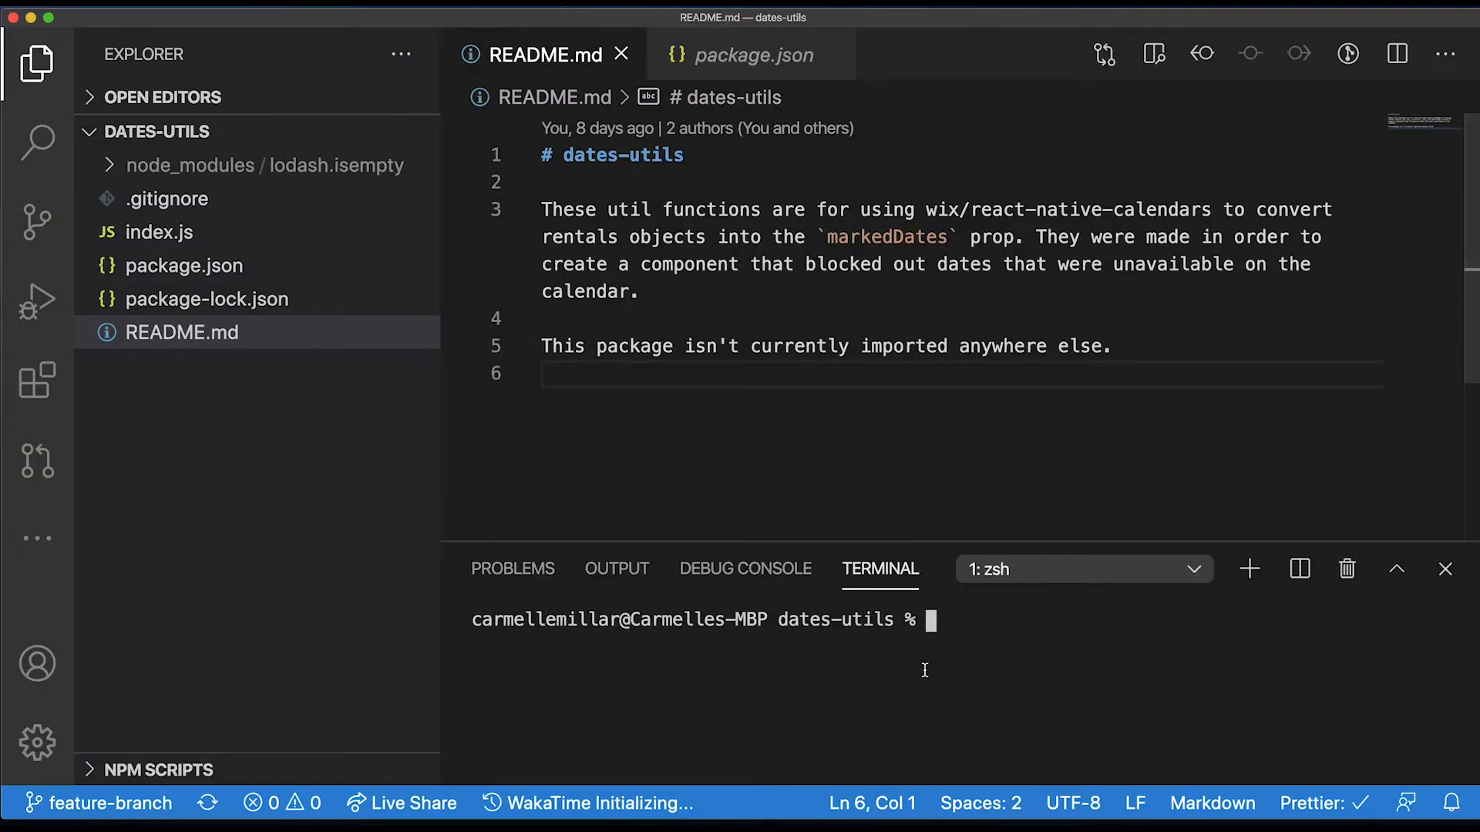
mouse_move(940, 671)
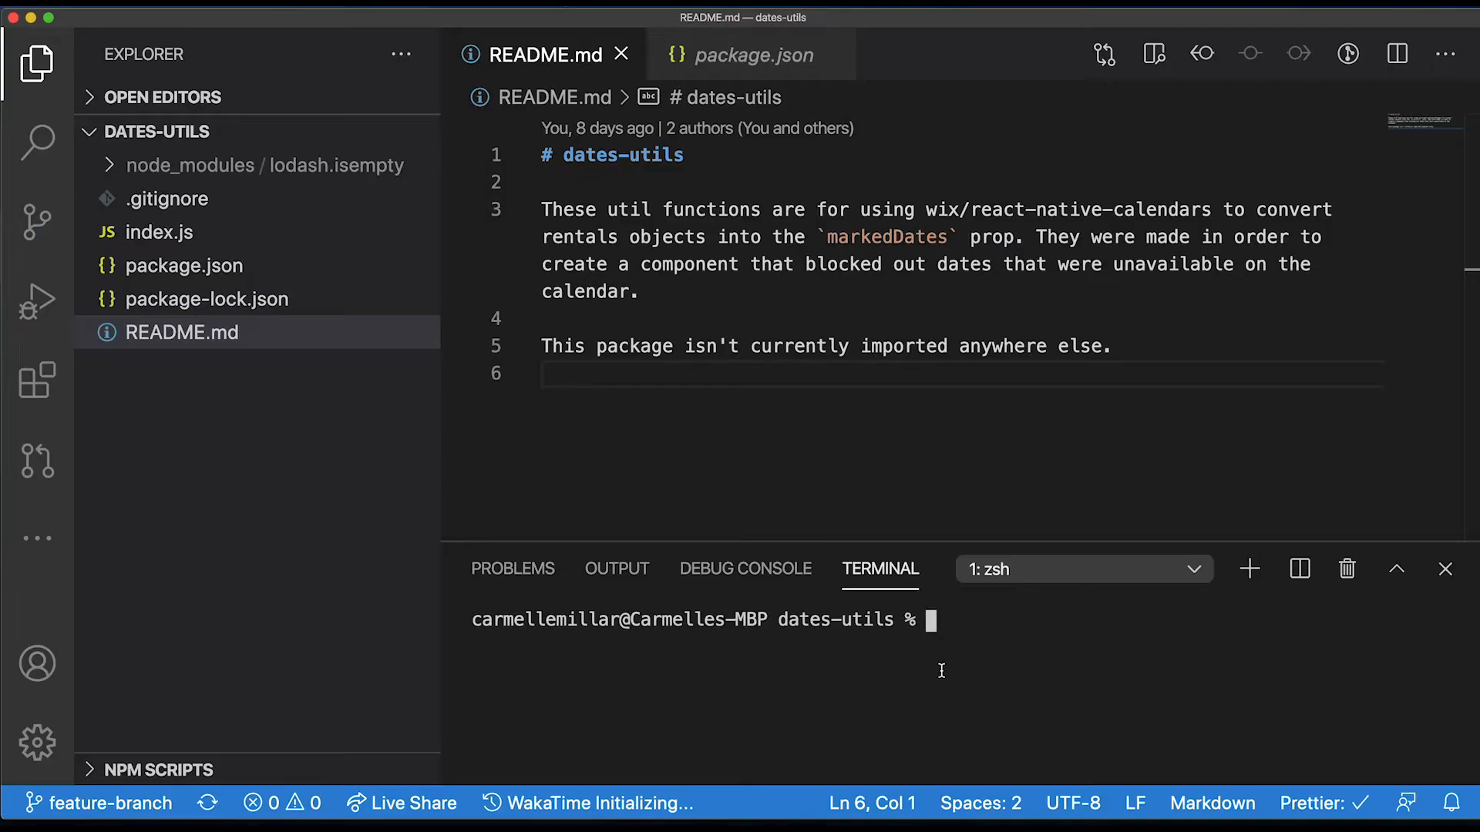
- Run 'git merge master' in the terminal, fast-forwarding feature-branch so README.md gains the suggestion line
text(git merge master)
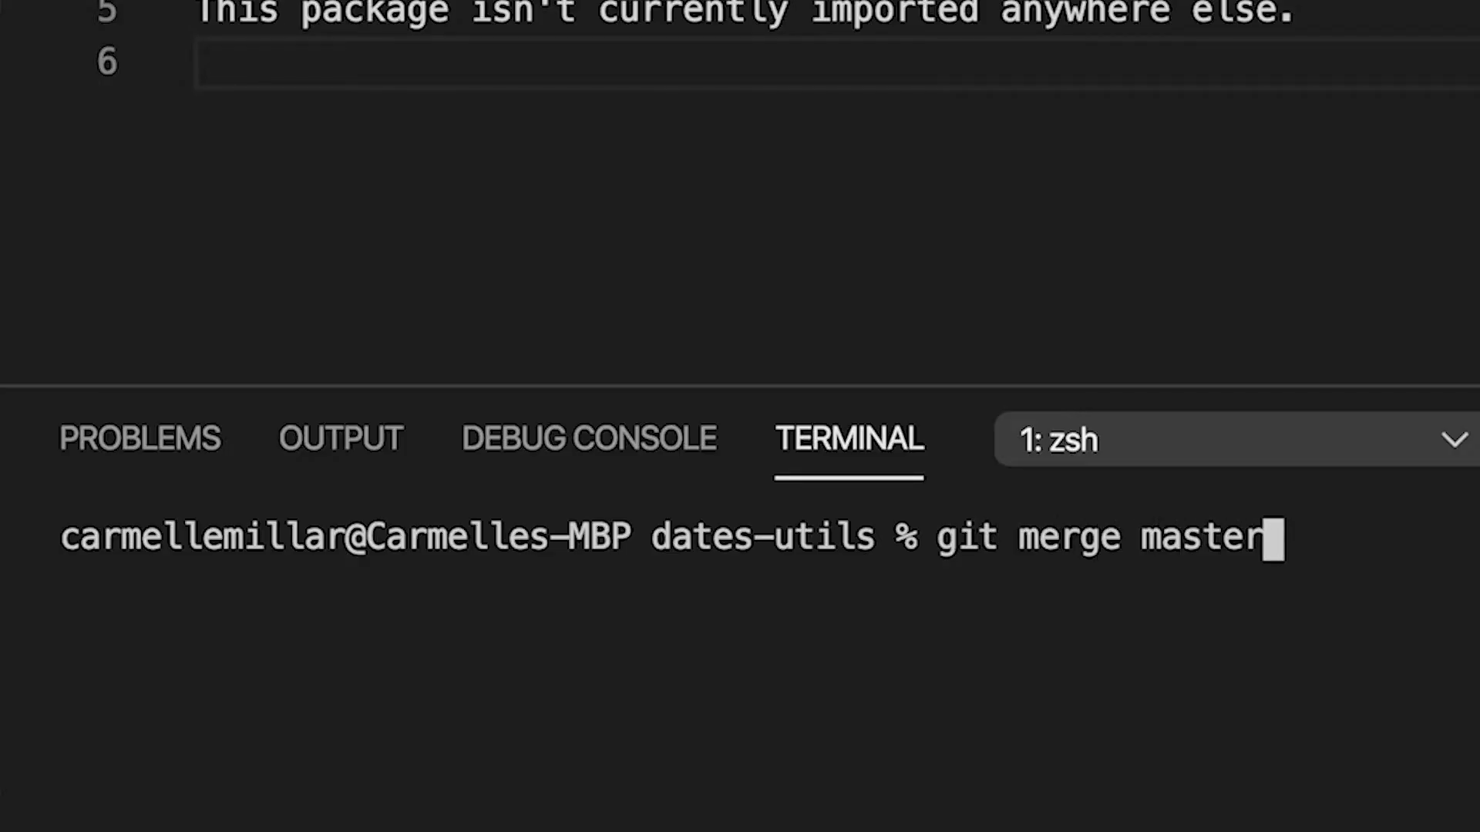
key(Return)
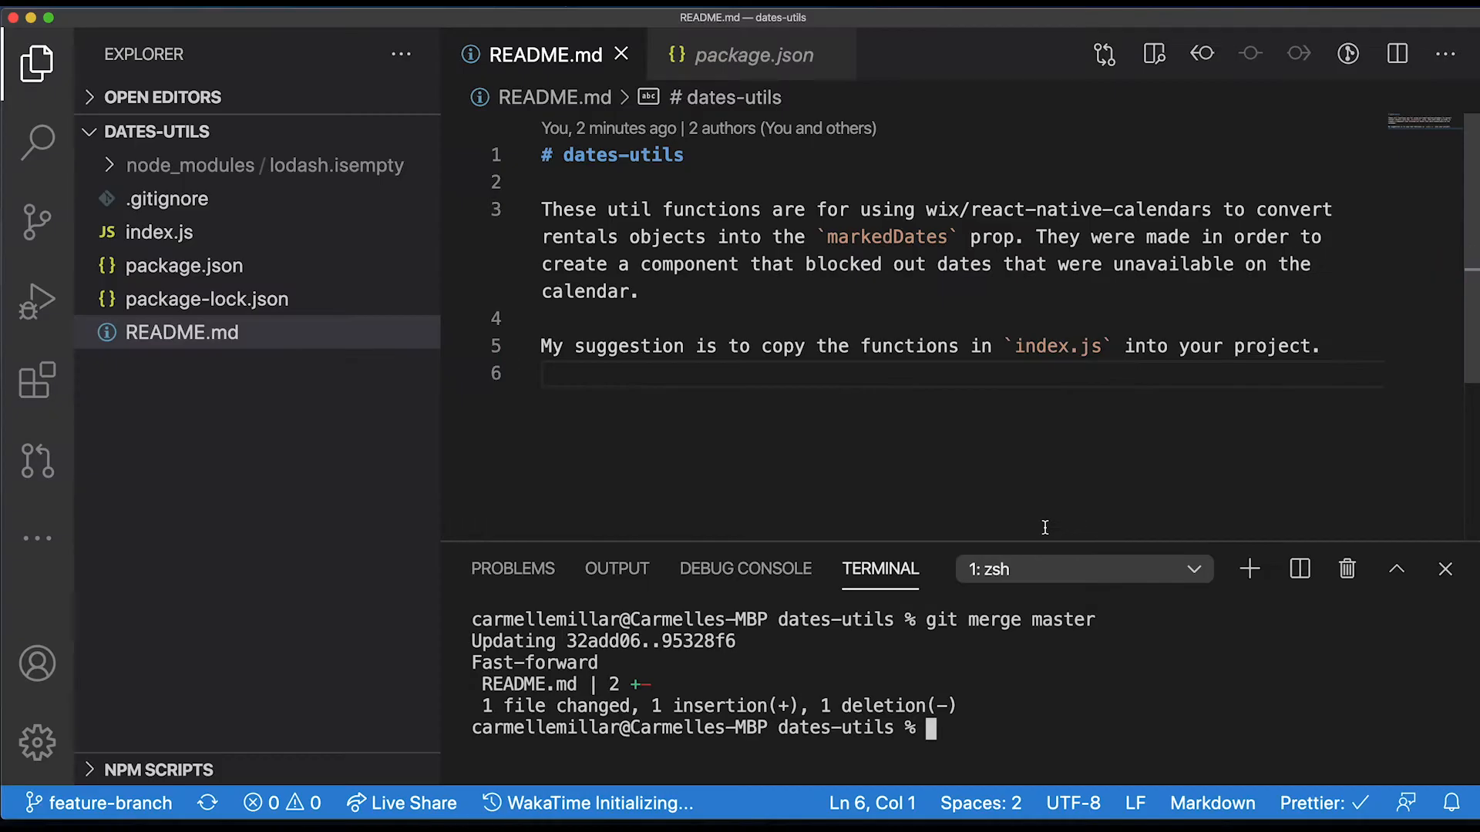
double_click(739, 346)
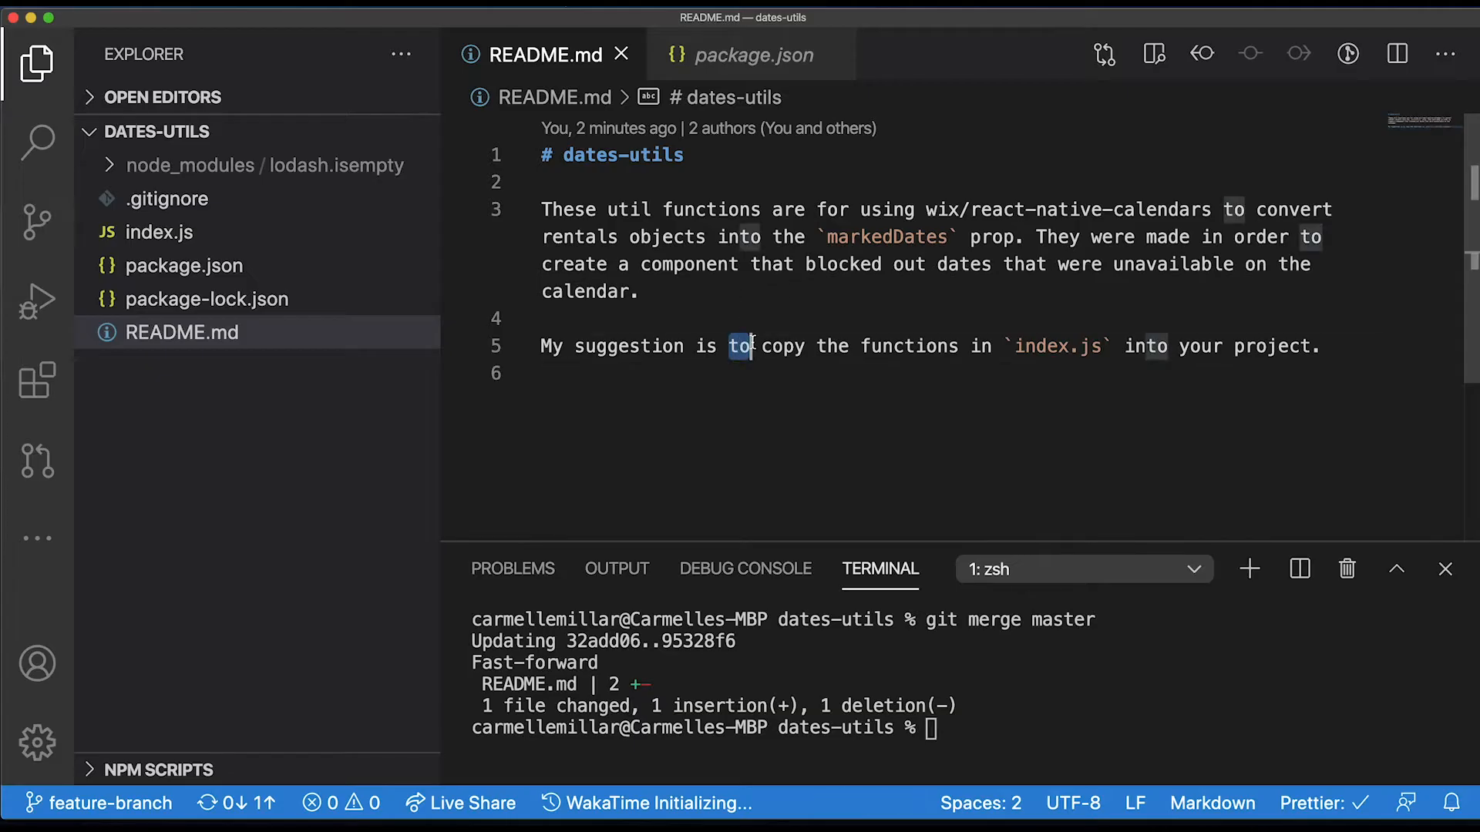
click(547, 373)
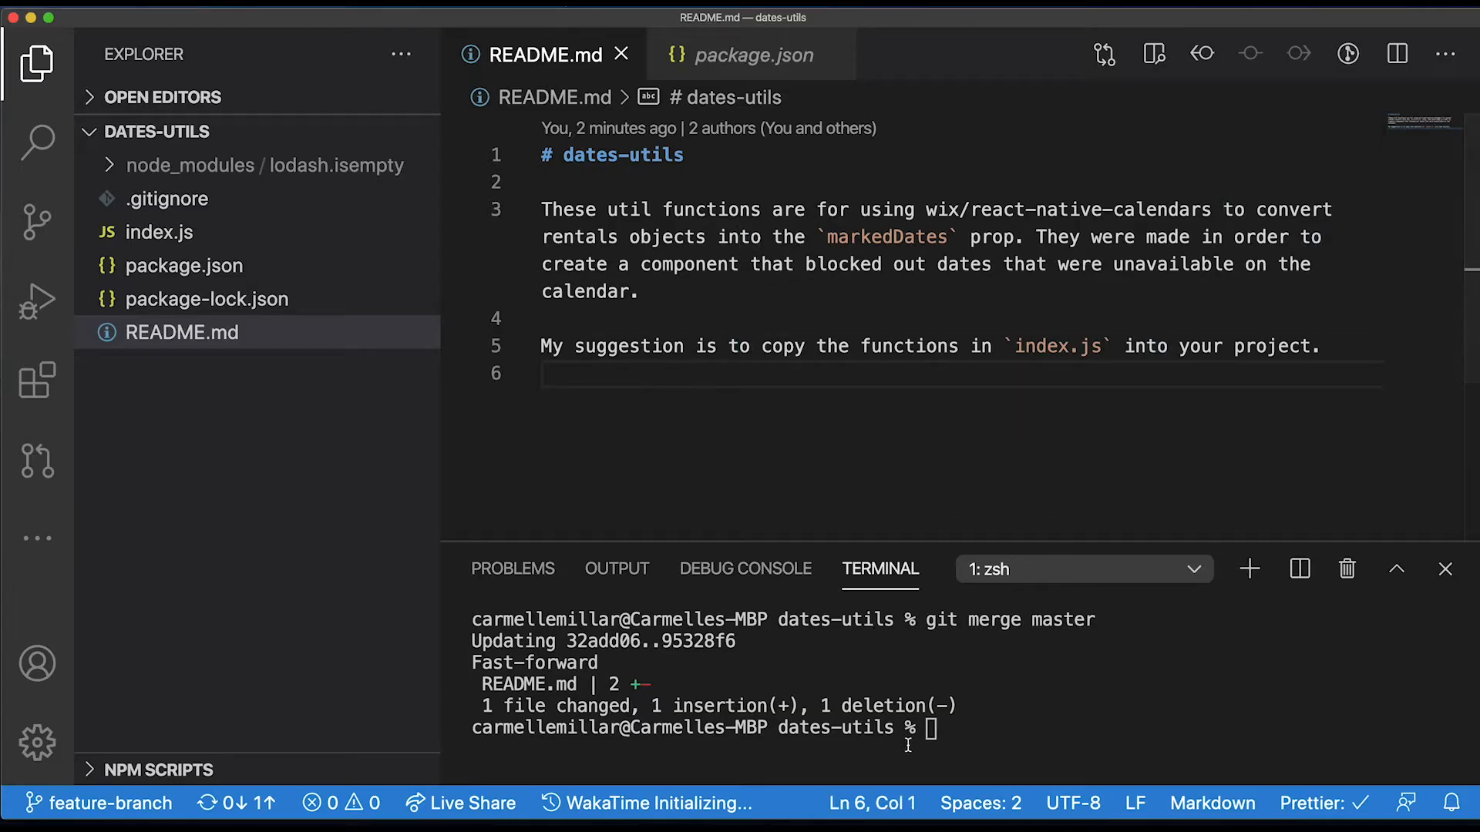
mouse_move(1050, 696)
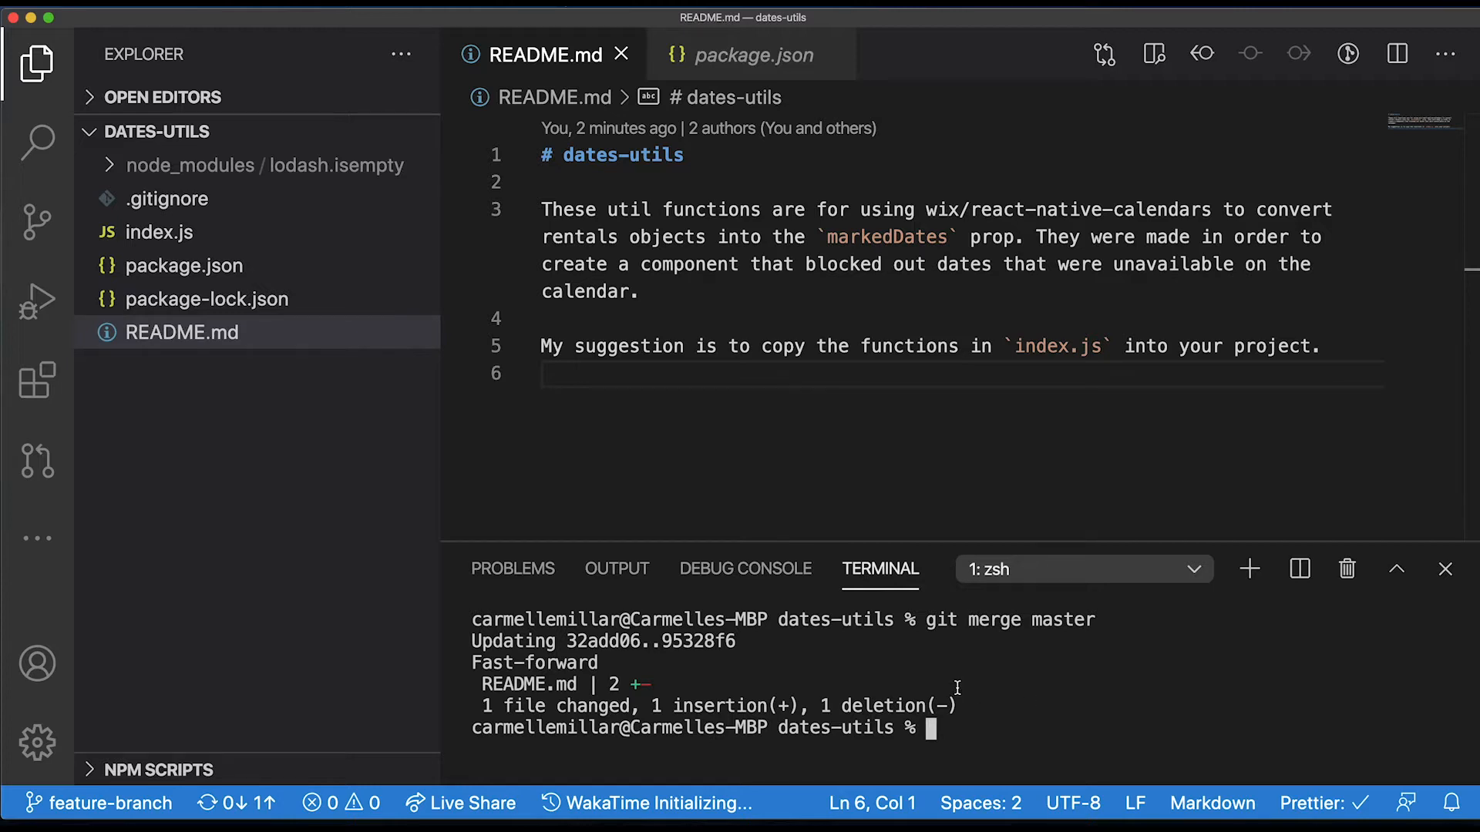
mouse_move(806, 646)
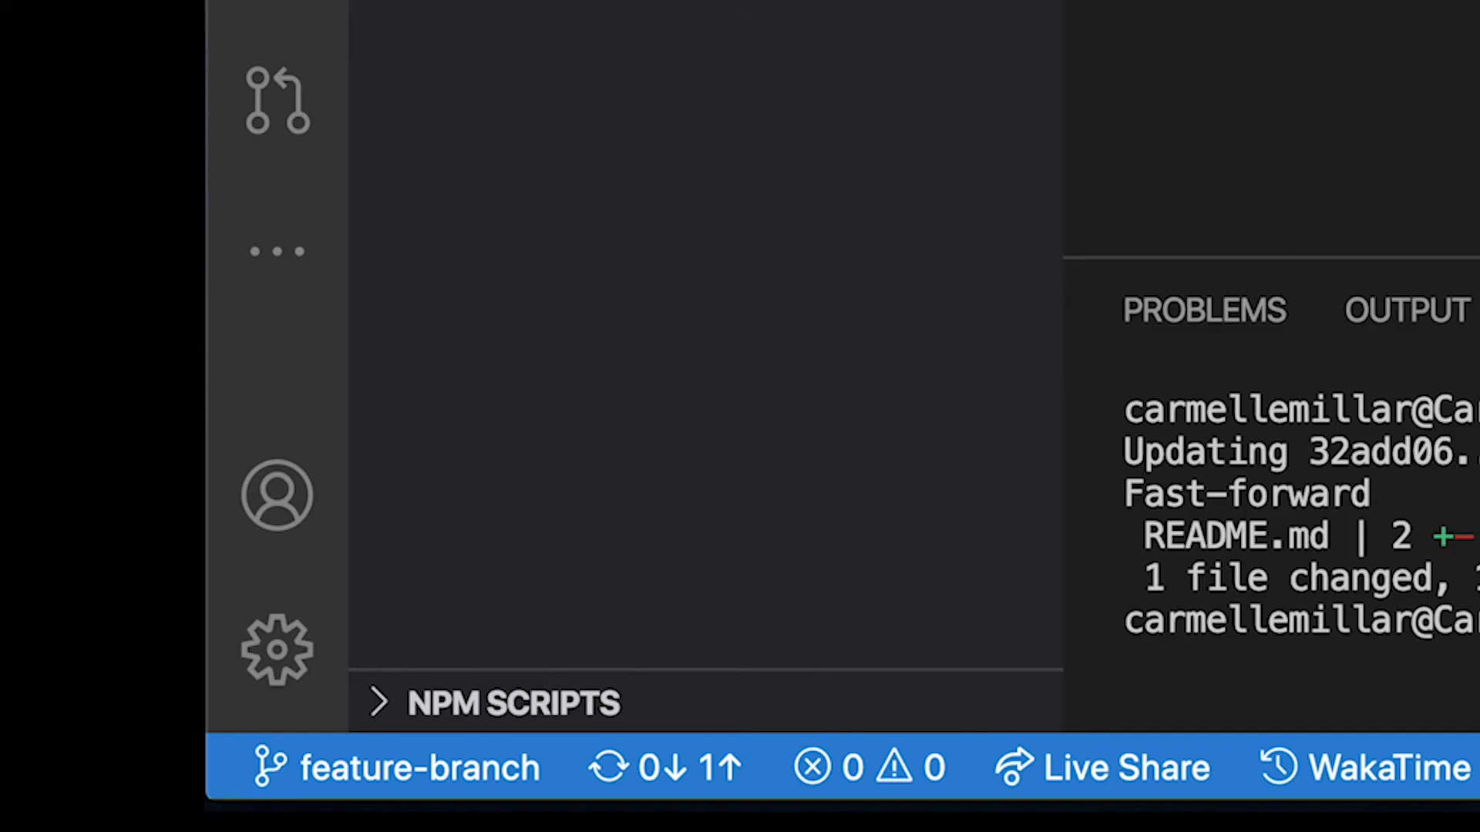
- Confirm a push/pull sync so the merged commit reaches origin/feature-branch
click(665, 766)
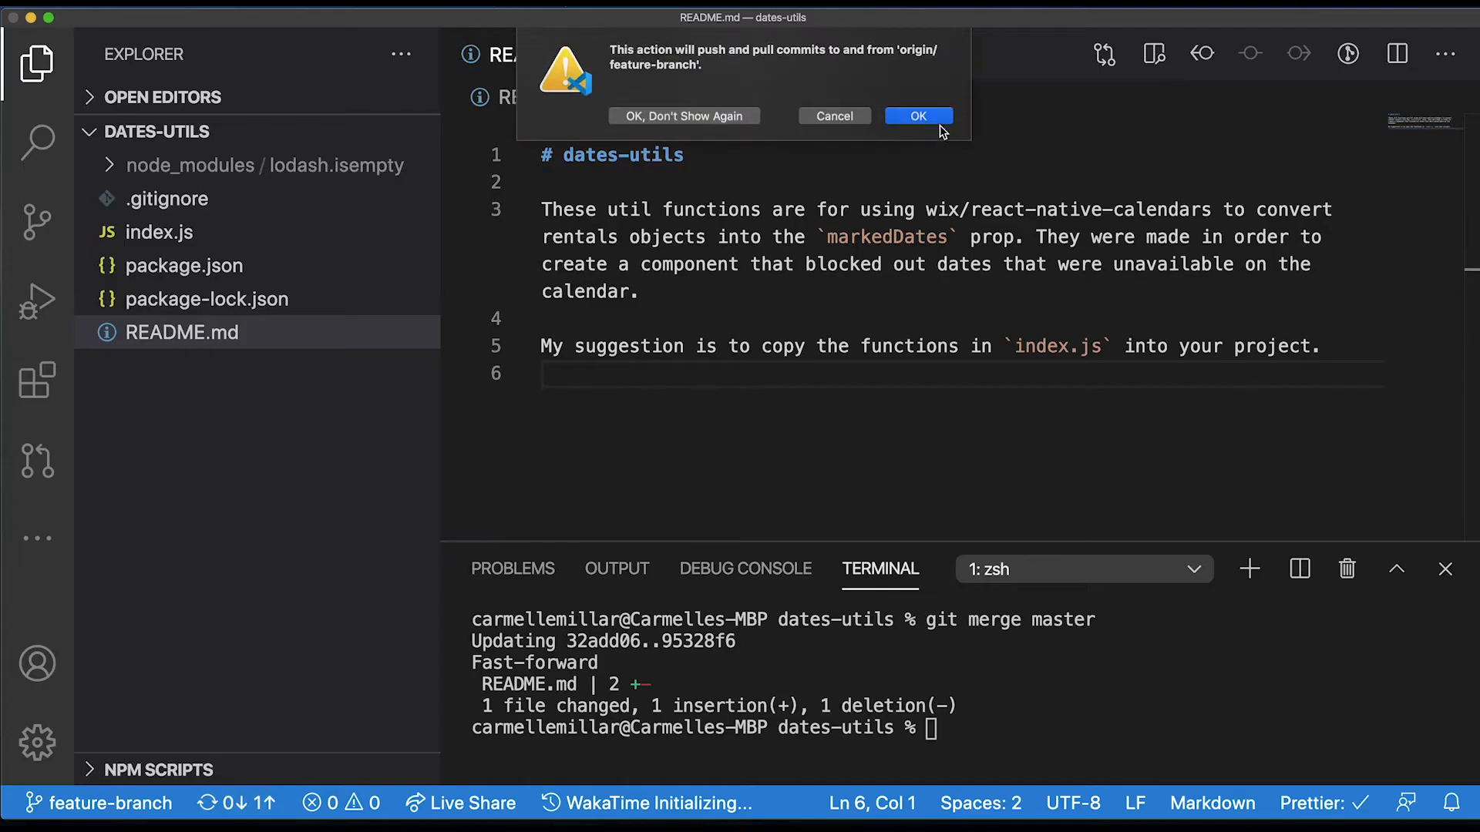
click(917, 115)
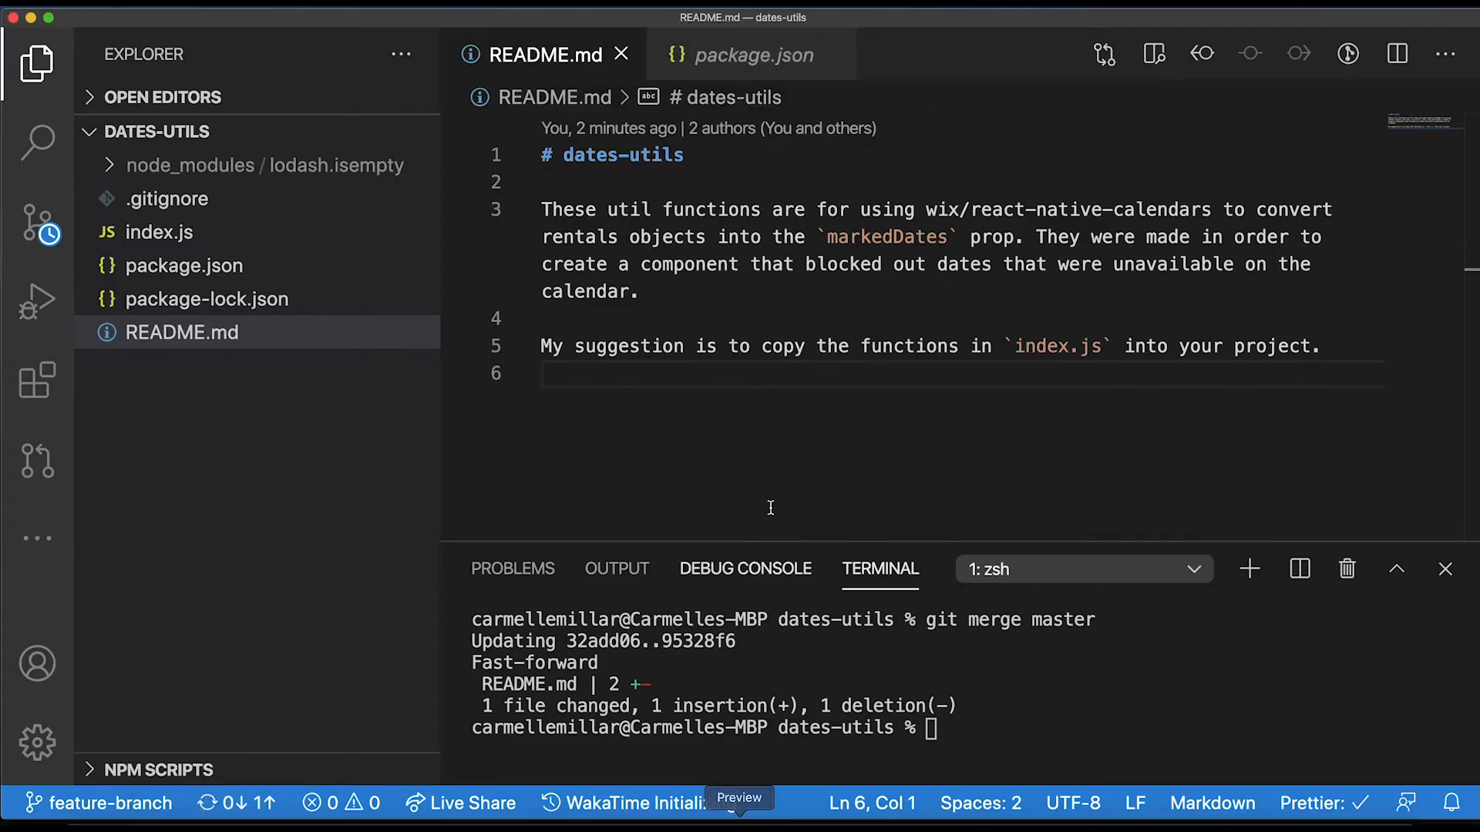